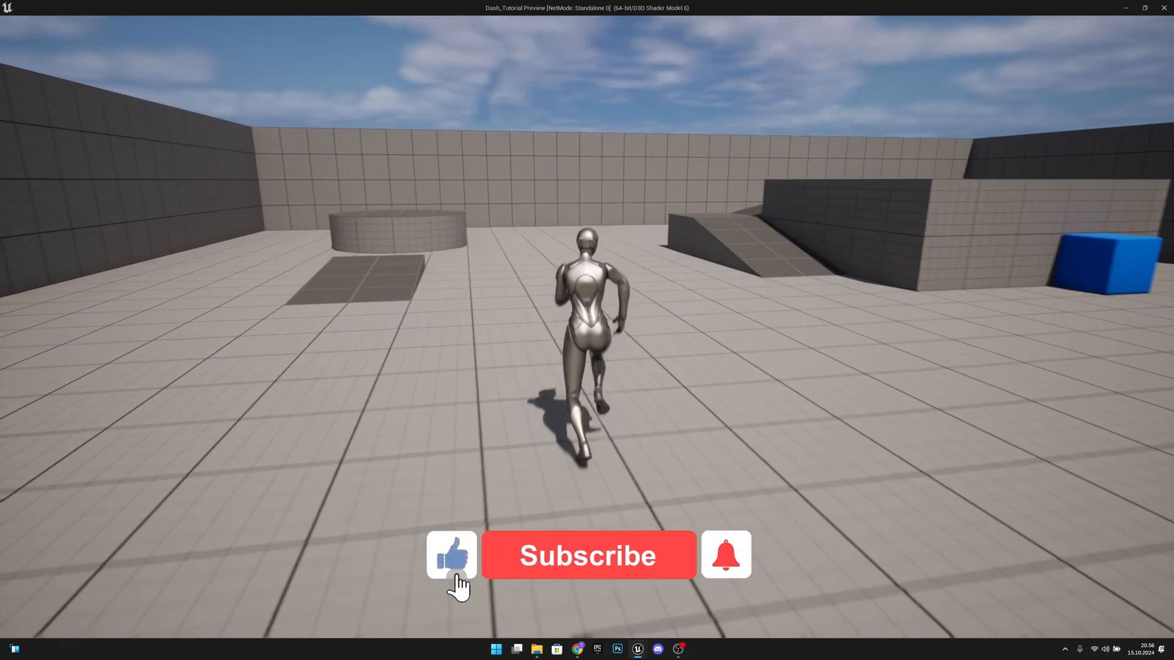
Stop the dash preview session and get back to the ThirdPersonMap viewport.
{"action": "left_click", "coordinate": [588, 554]}
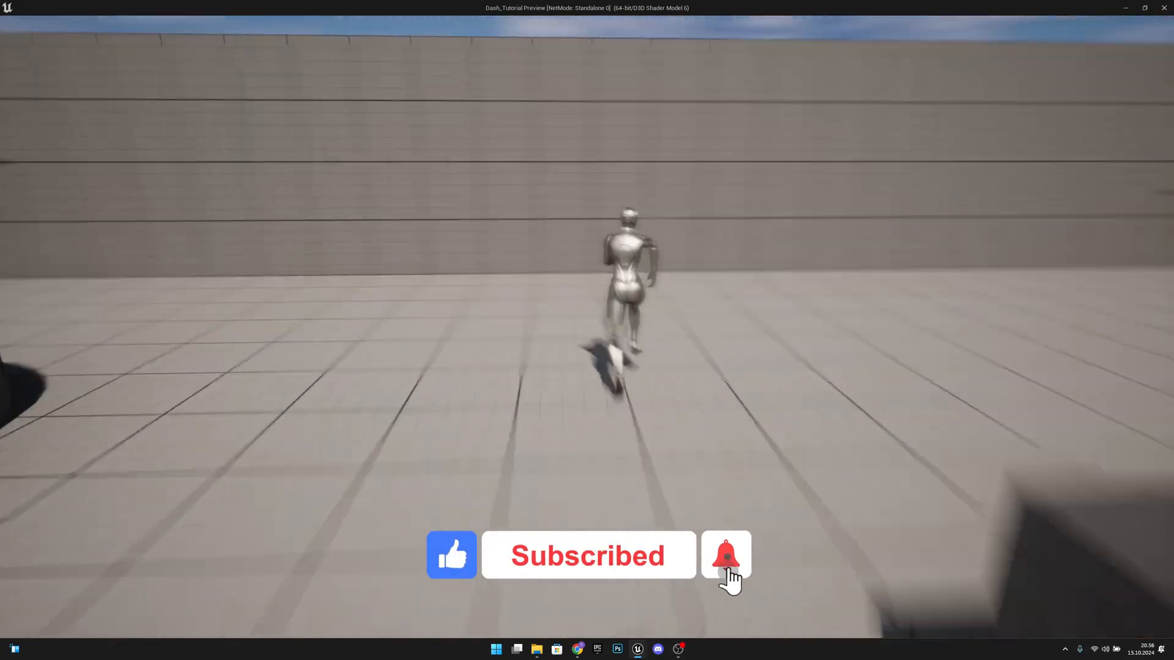
{"action": "left_click", "coordinate": [726, 554]}
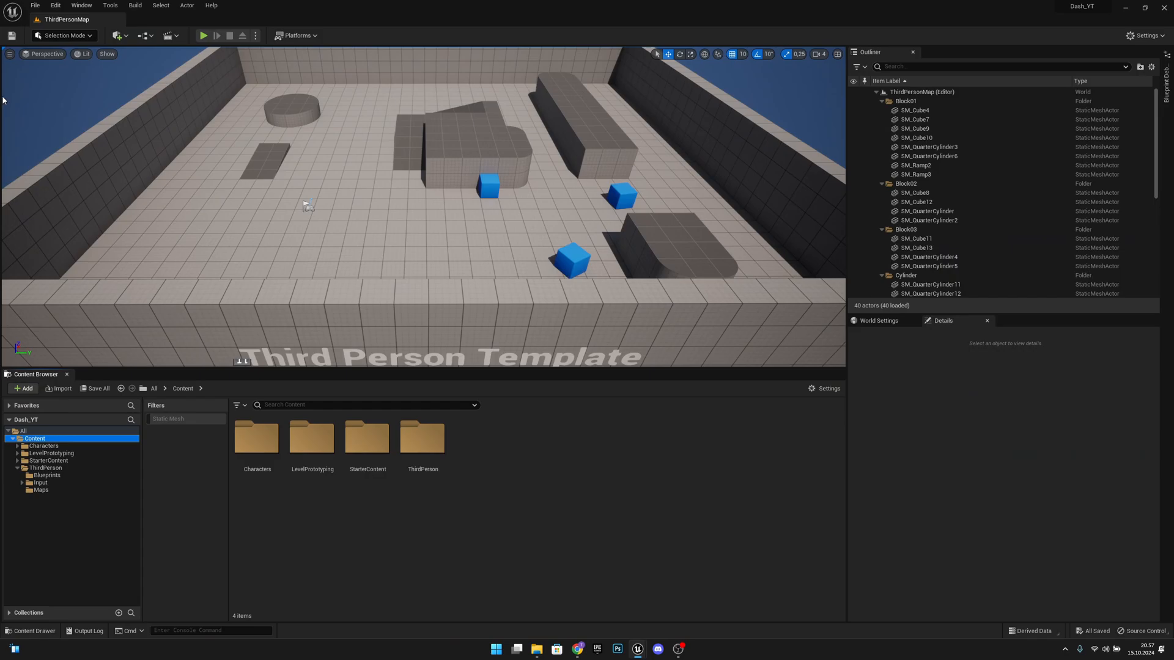
Open BP_ThirdPersonCharacter from the ThirdPerson Blueprints folder.
{"action": "double_click", "coordinate": [422, 438]}
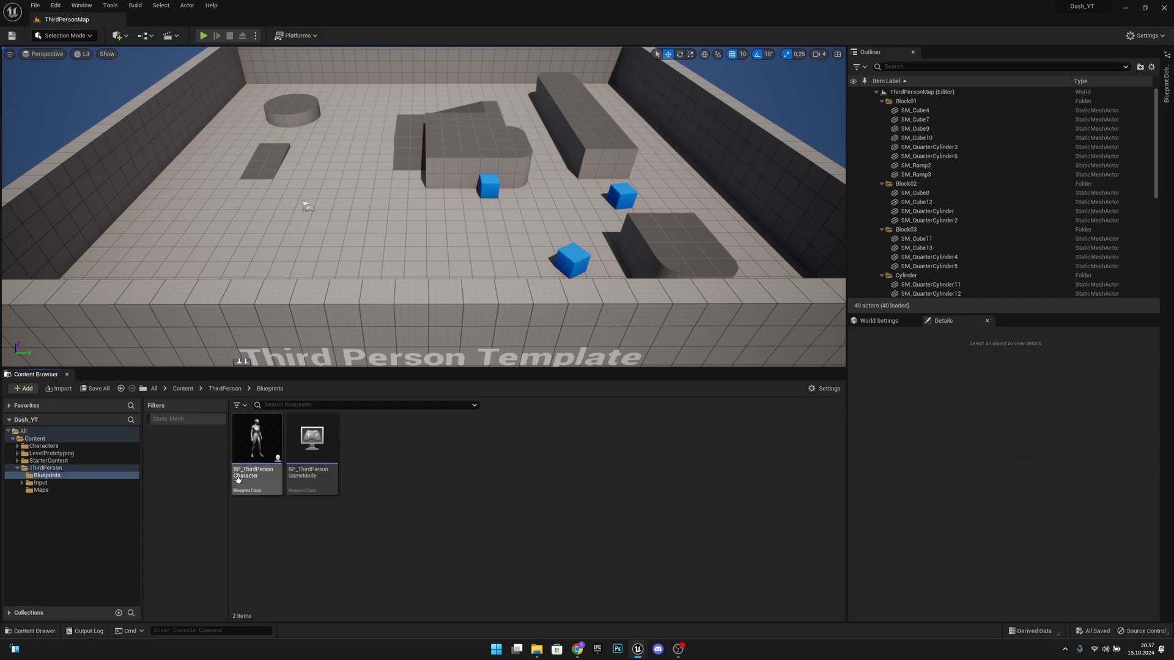
{"action": "double_click", "coordinate": [256, 438]}
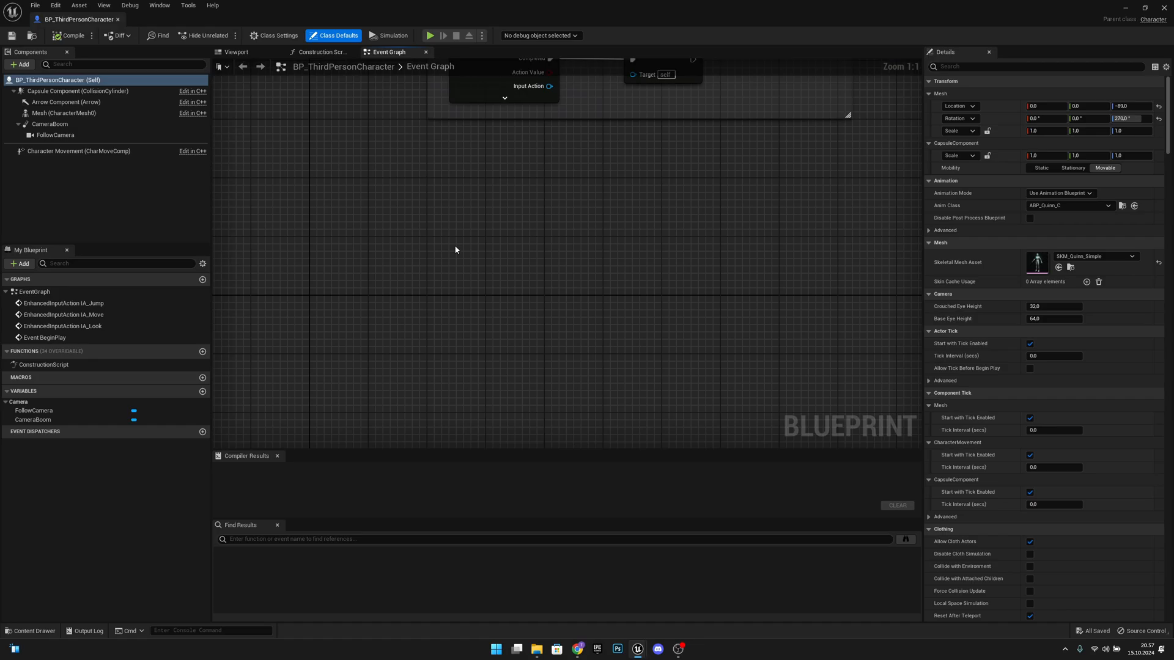
Add a custom event named Dash and create a new Boolean variable.
{"action": "type", "text": "custom e"}
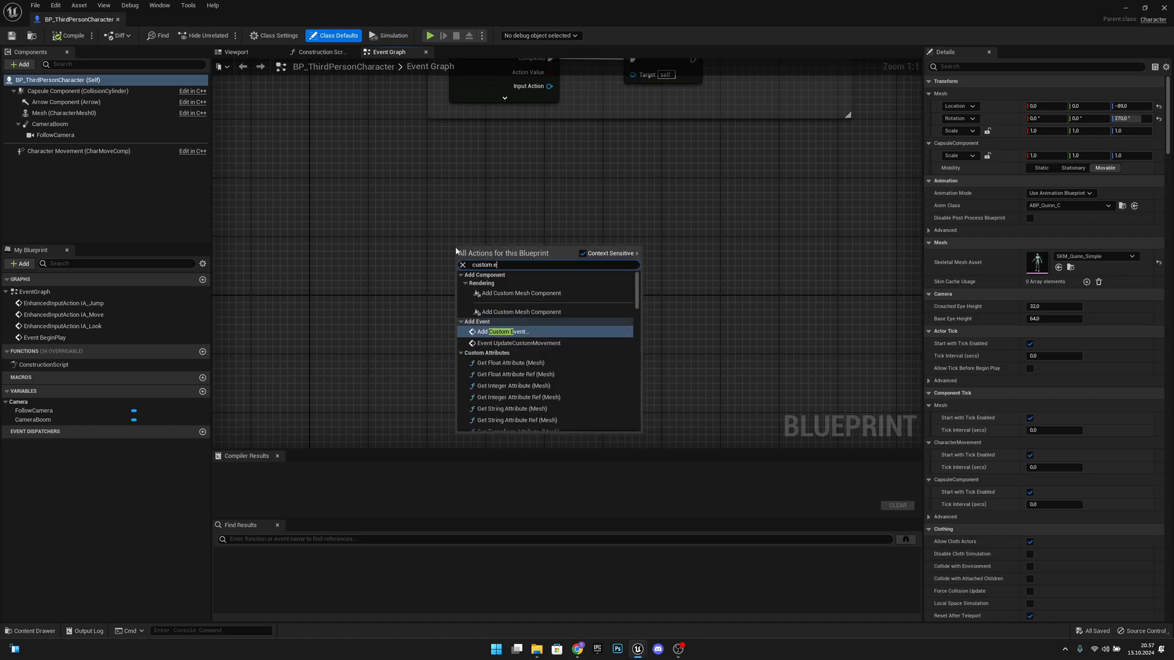
{"action": "left_click", "coordinate": [502, 331]}
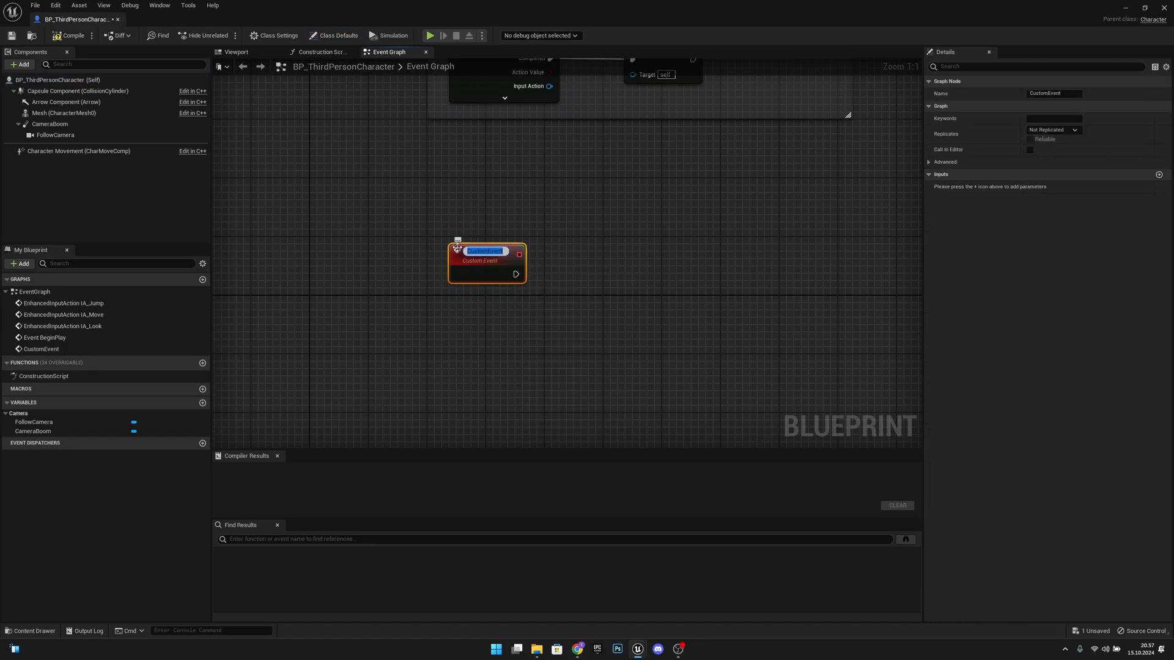
{"action": "type", "text": "Dash"}
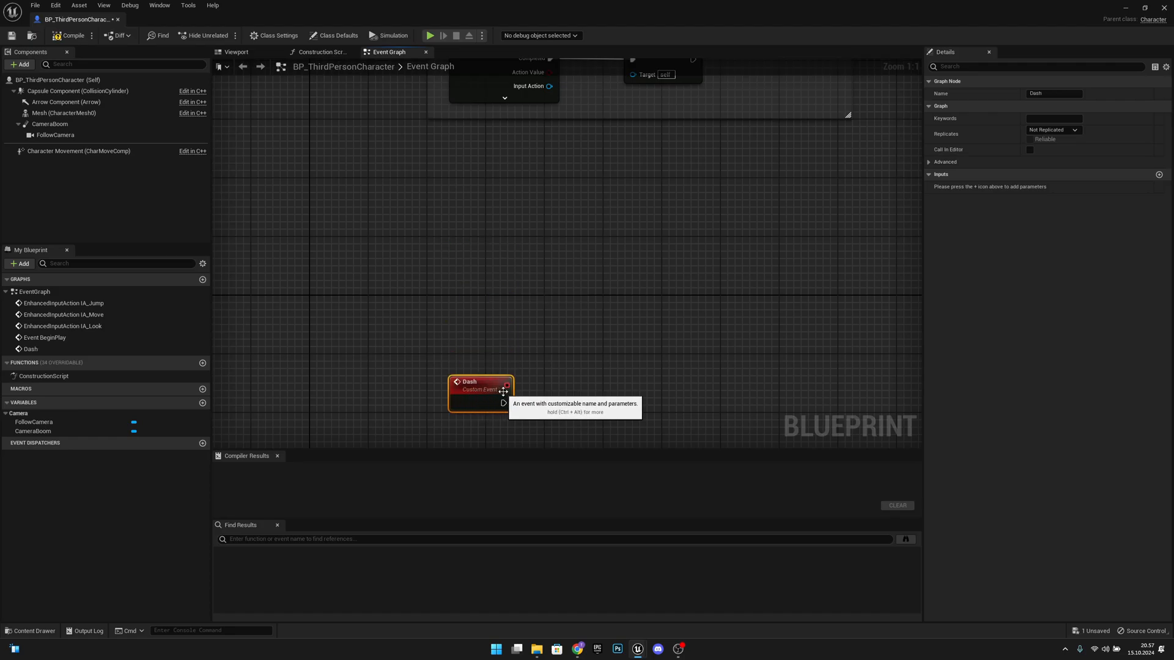
{"action": "left_click", "coordinate": [202, 403]}
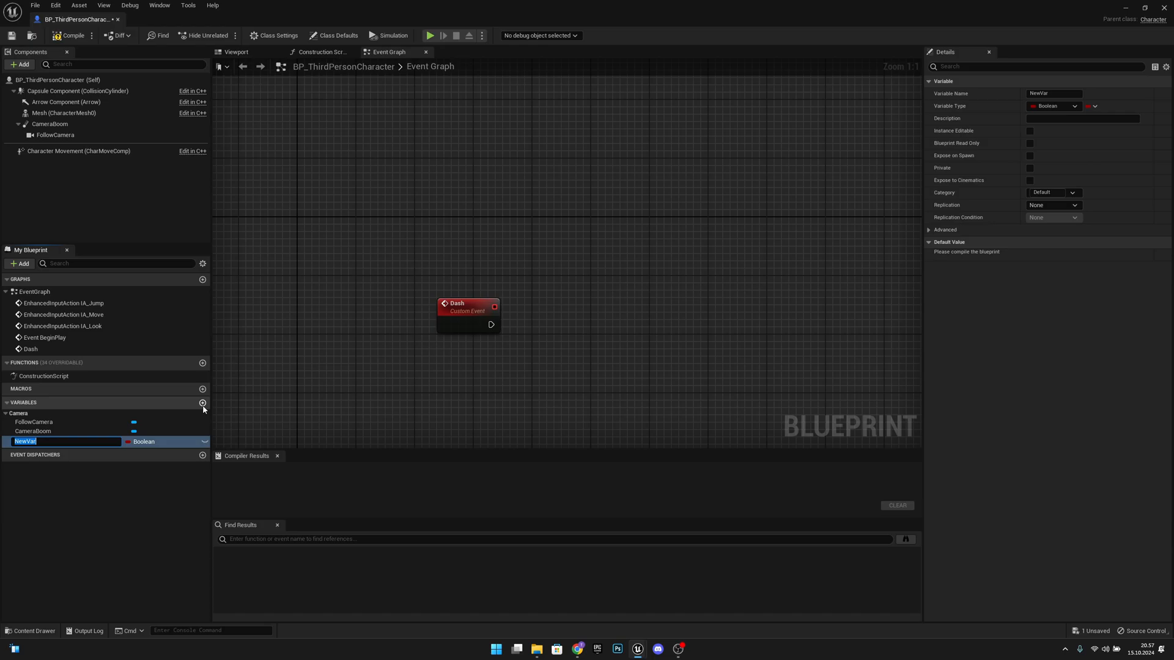
Rename the new Boolean variable to Can_Dash.
{"action": "type", "text": "Can_Dash"}
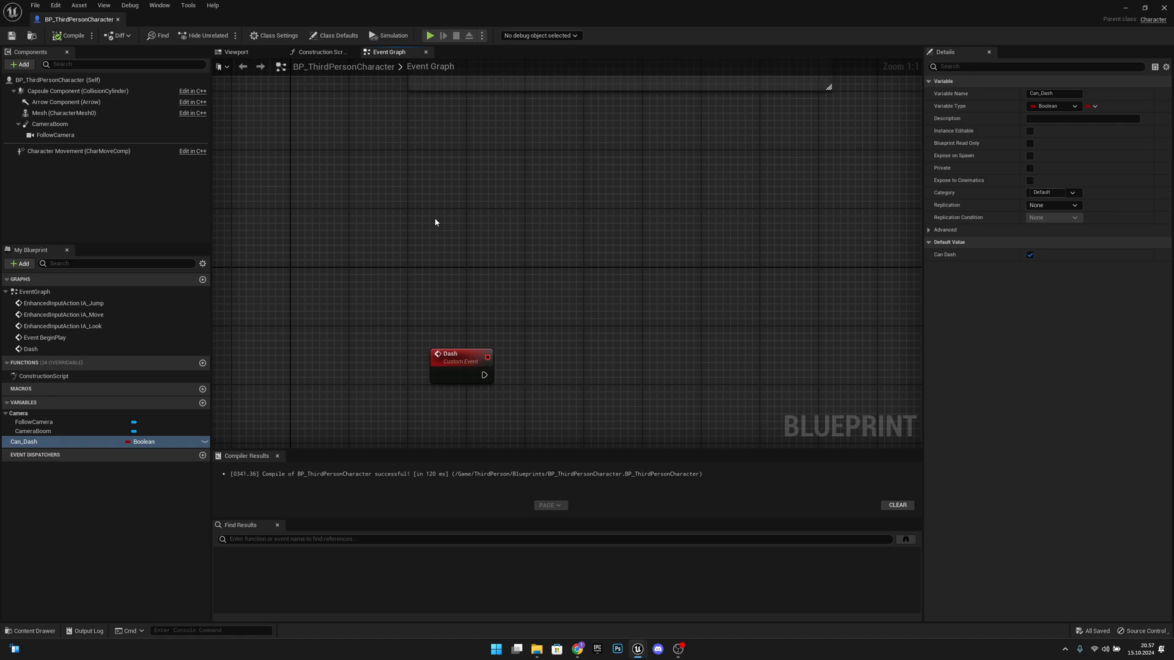
Search 'key' and place a keyboard key event node for the dash input.
{"action": "type", "text": "key"}
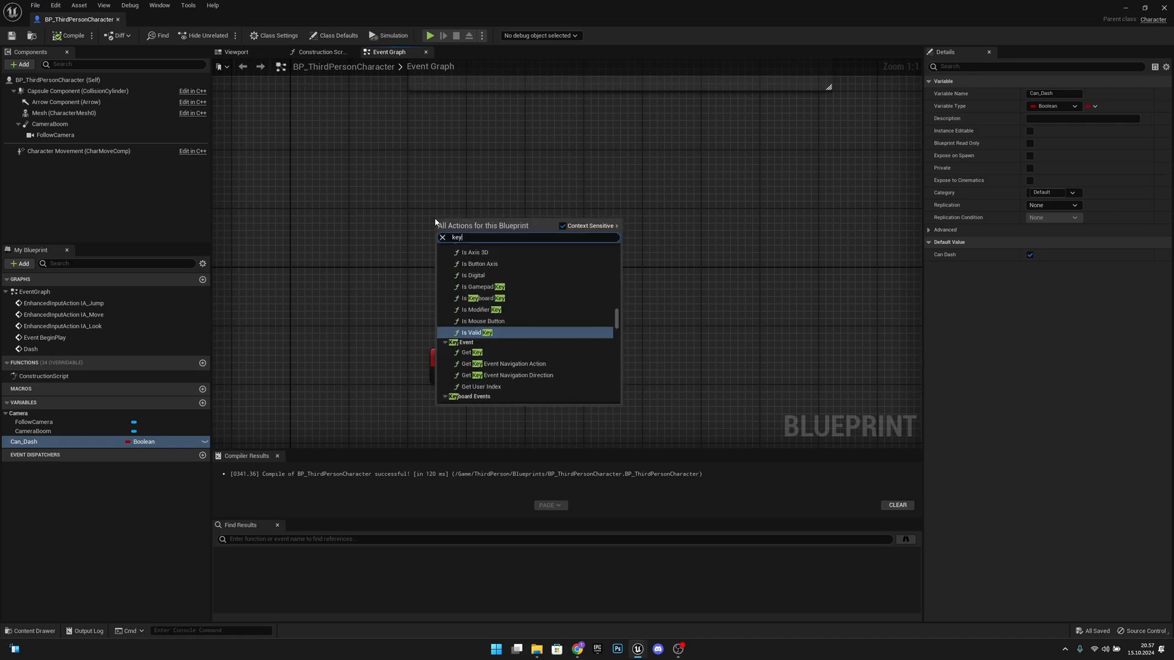
{"action": "scroll", "scroll_direction": "down", "scroll_amount": 3}
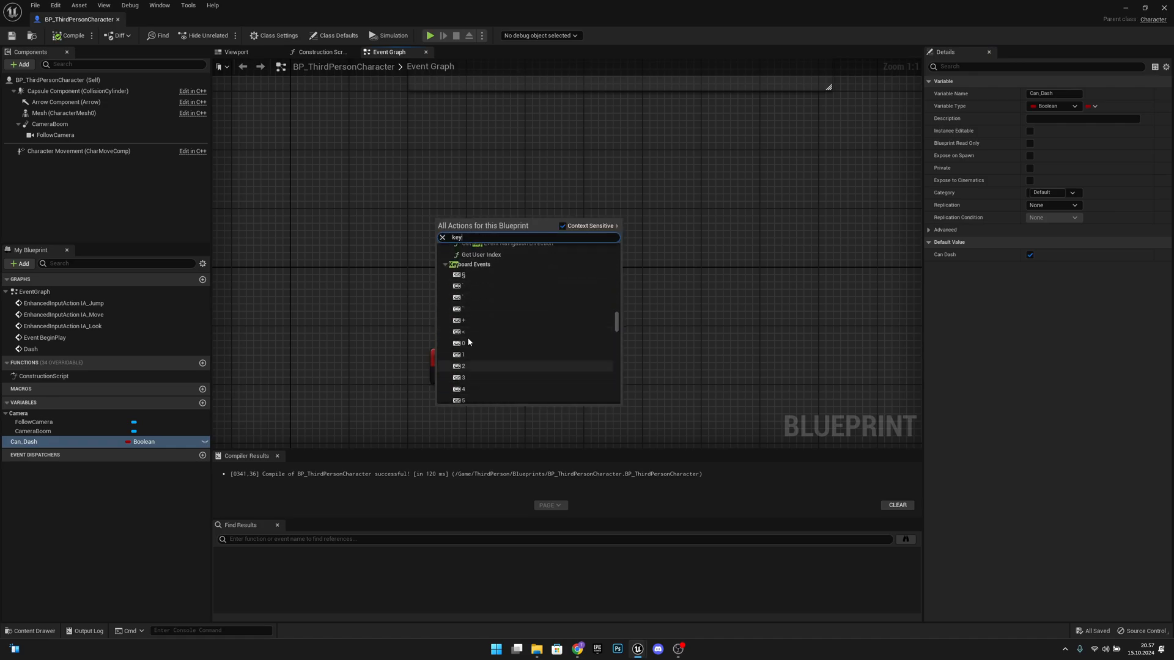
{"action": "scroll", "scroll_direction": "down", "scroll_amount": 3}
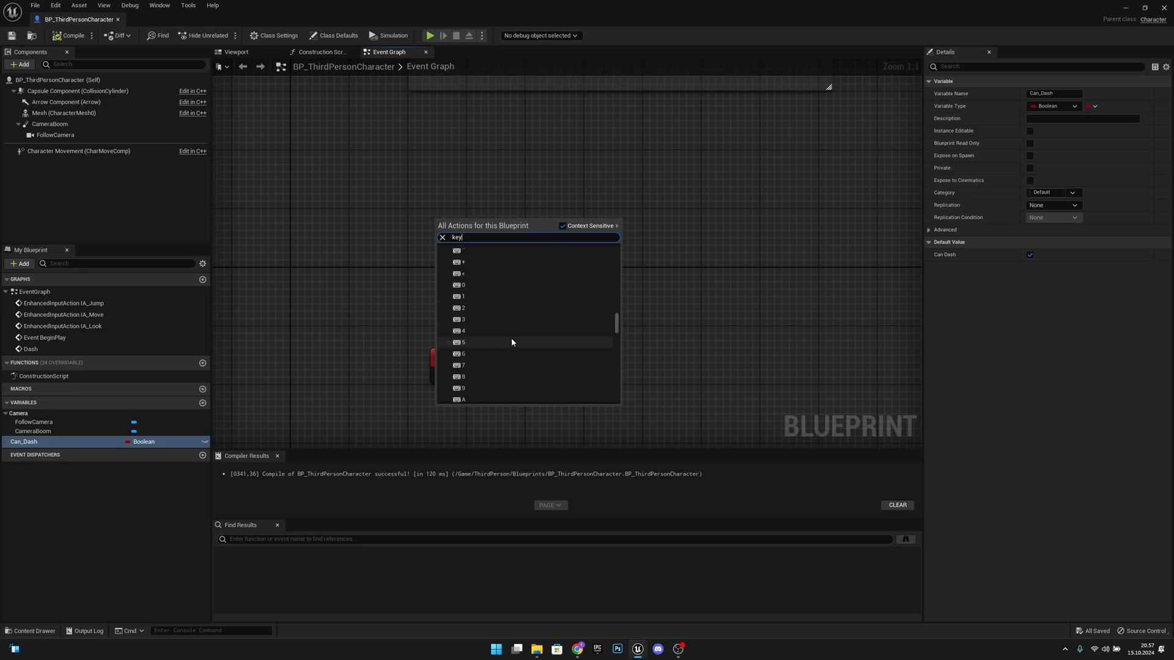
{"action": "mouse_move", "coordinate": [490, 334]}
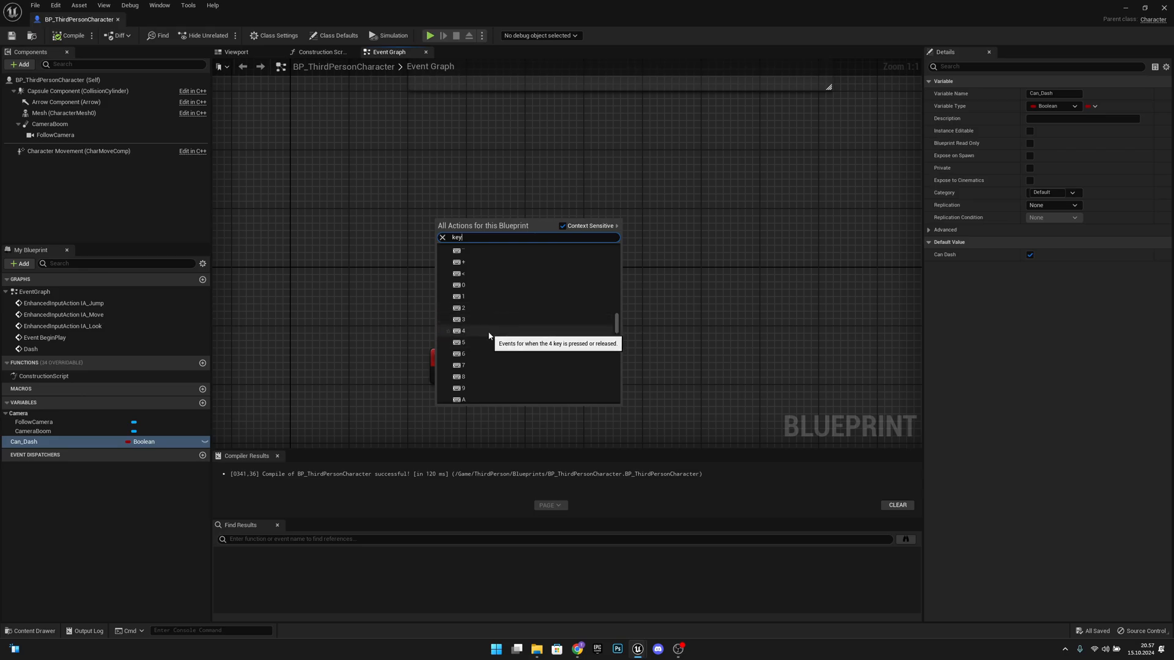
{"action": "left_click", "coordinate": [463, 331]}
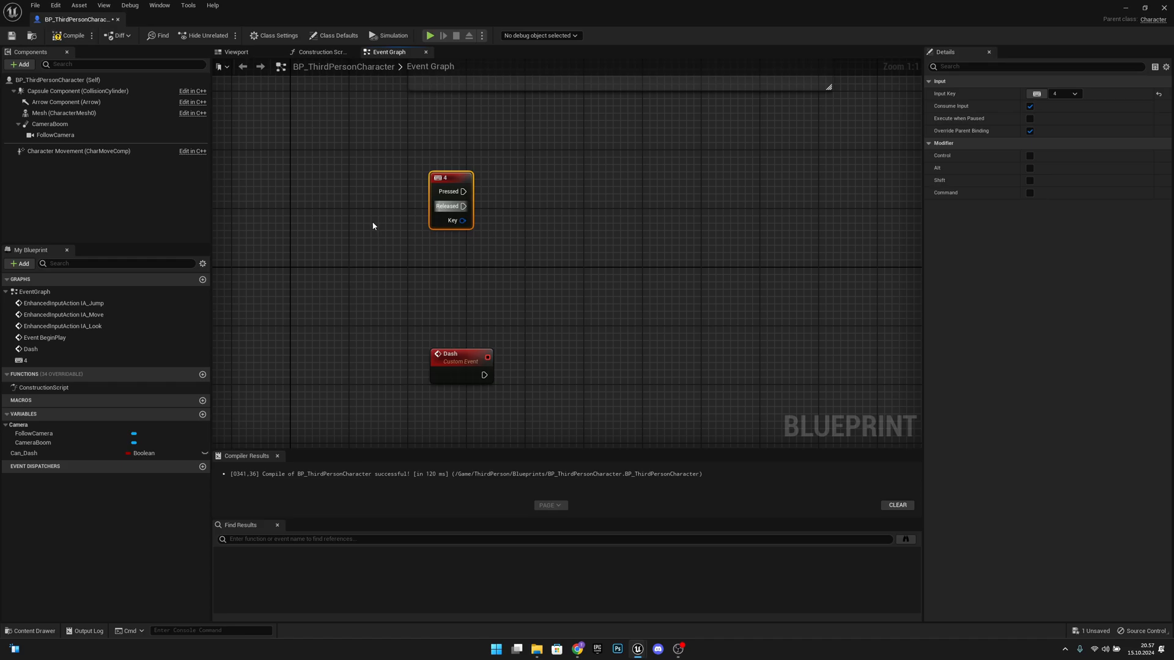
{"action": "mouse_move", "coordinate": [1037, 93]}
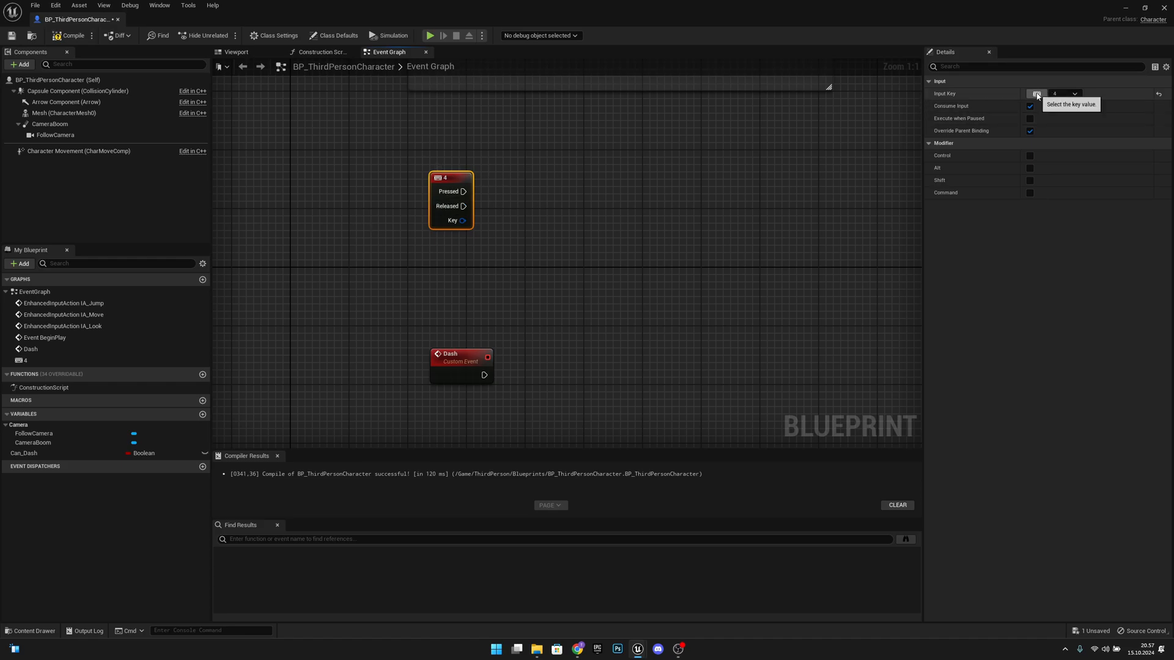
{"action": "mouse_move", "coordinate": [1088, 217]}
{"action": "type", "text": "das"}
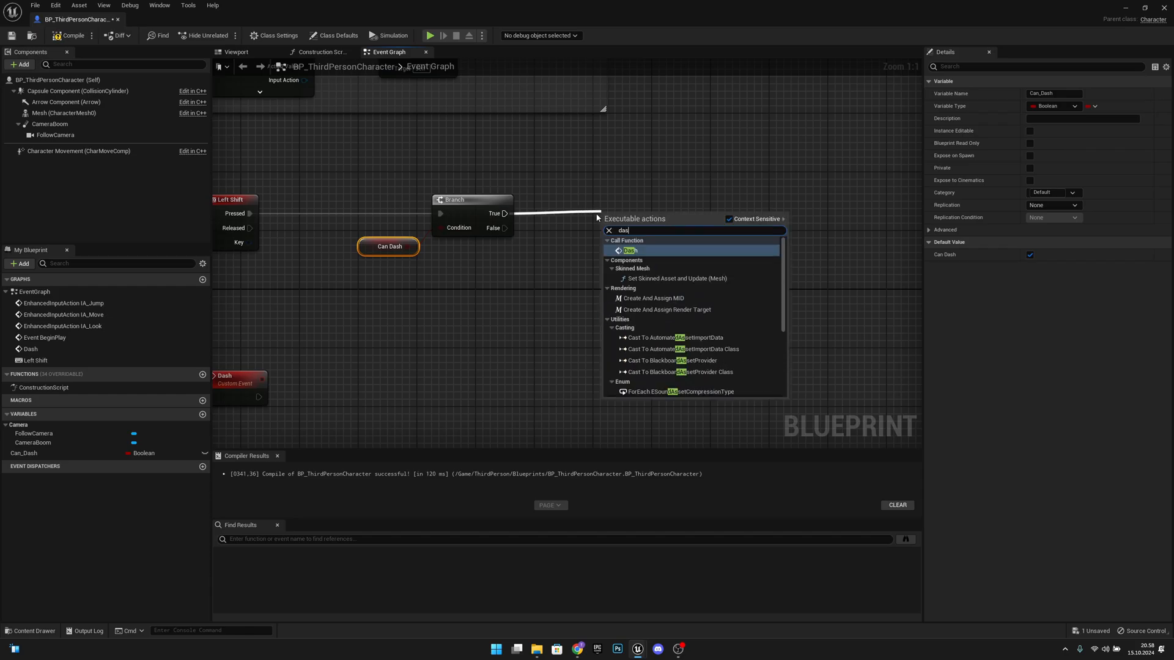
{"action": "left_click", "coordinate": [629, 250]}
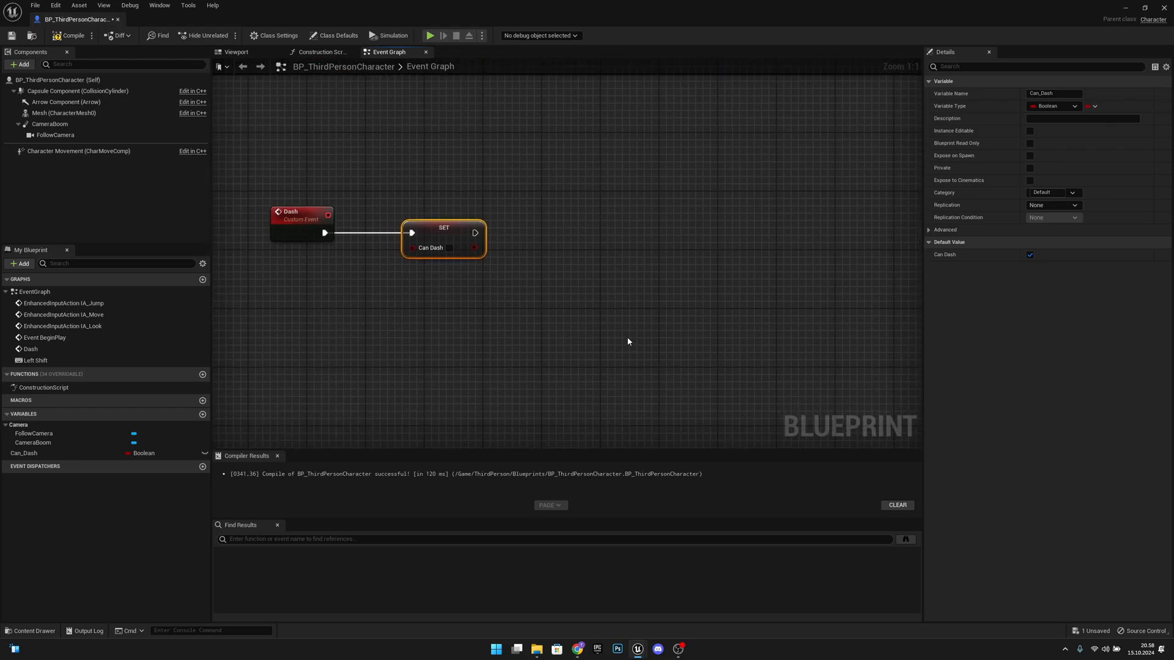
{"action": "mouse_move", "coordinate": [628, 341]}
{"action": "type", "text": "mul"}
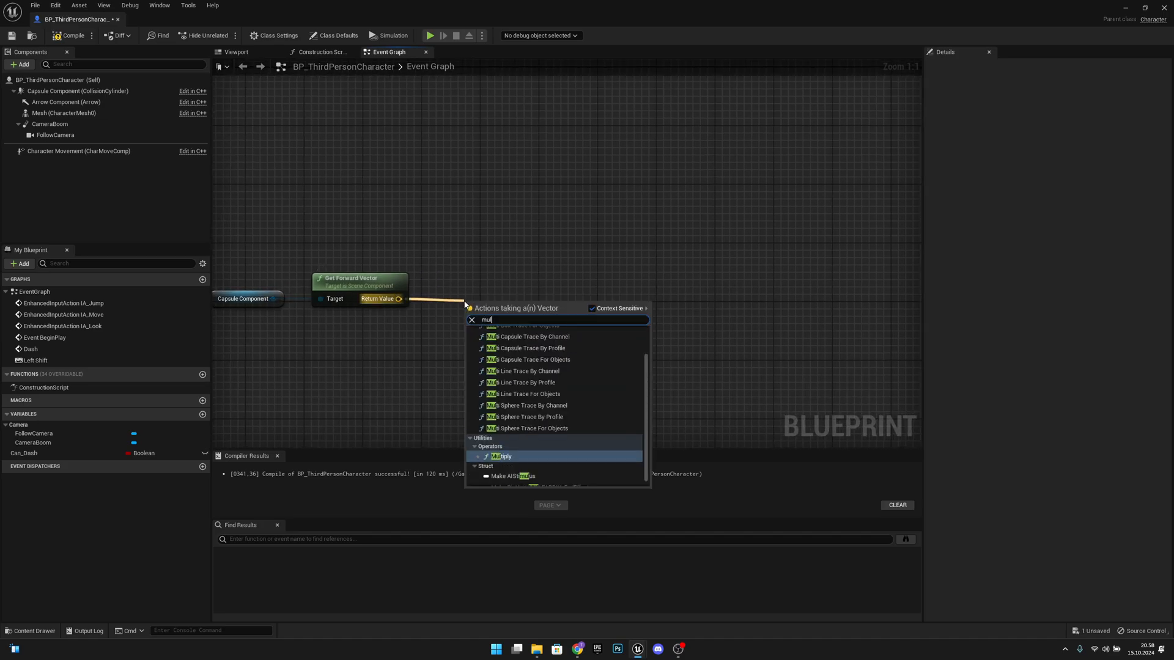
Scale the forward vector with a Multiply node using a float multiplier of 200000.
{"action": "left_click", "coordinate": [503, 456]}
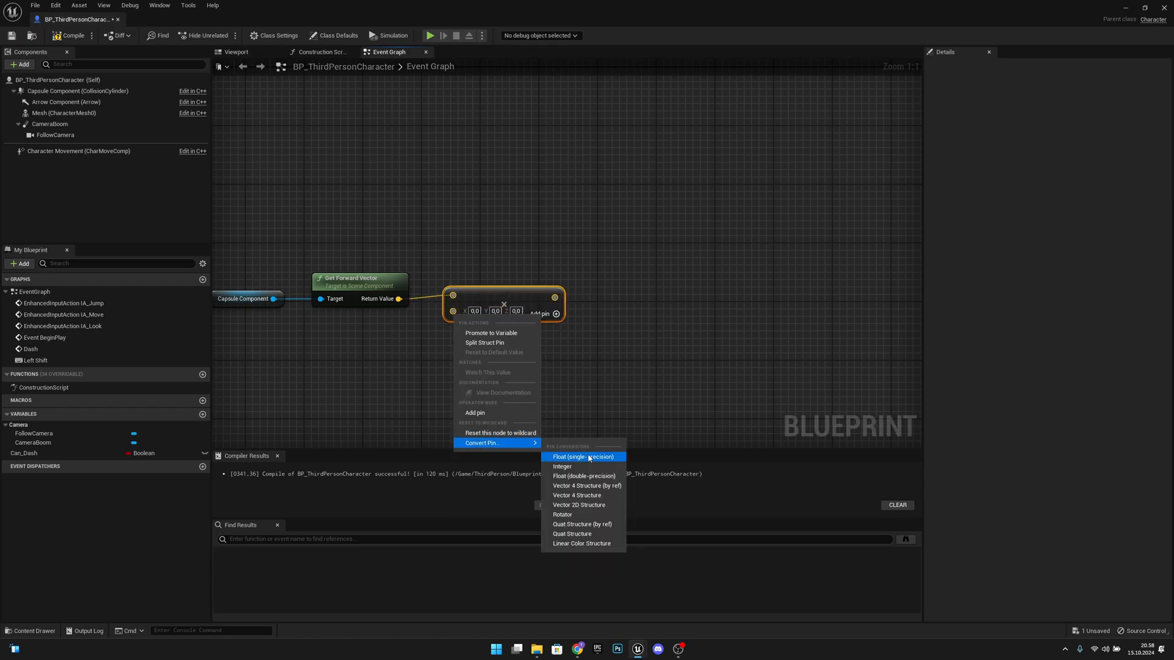
{"action": "left_click", "coordinate": [584, 456]}
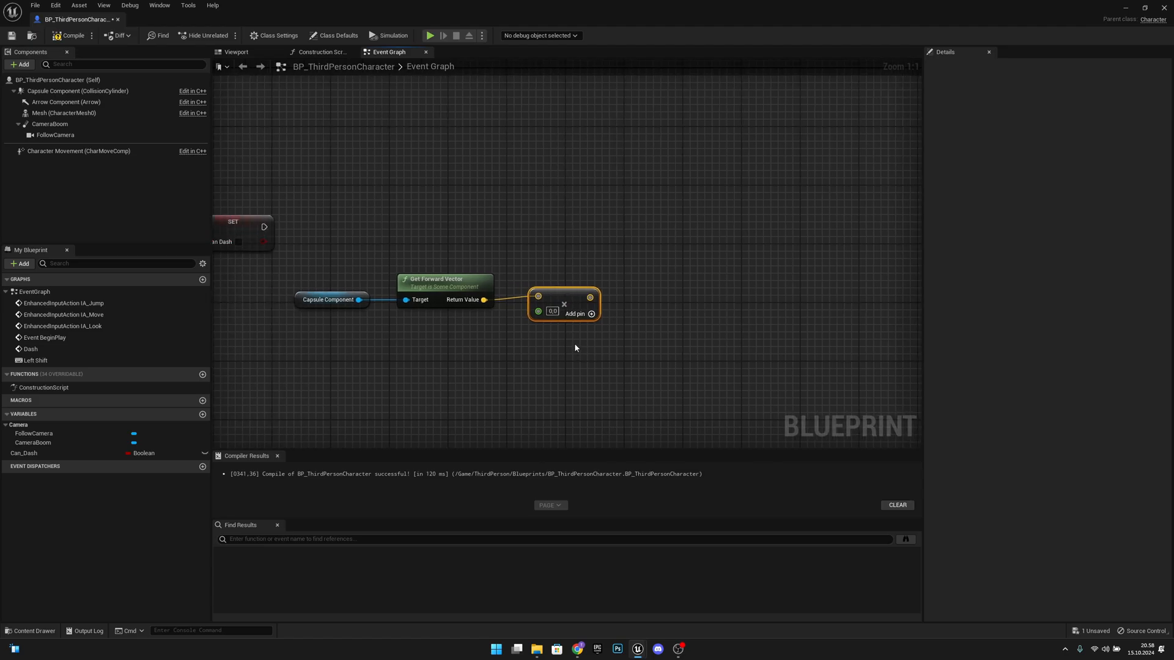
{"action": "left_click", "coordinate": [551, 311]}
{"action": "type", "text": "200000"}
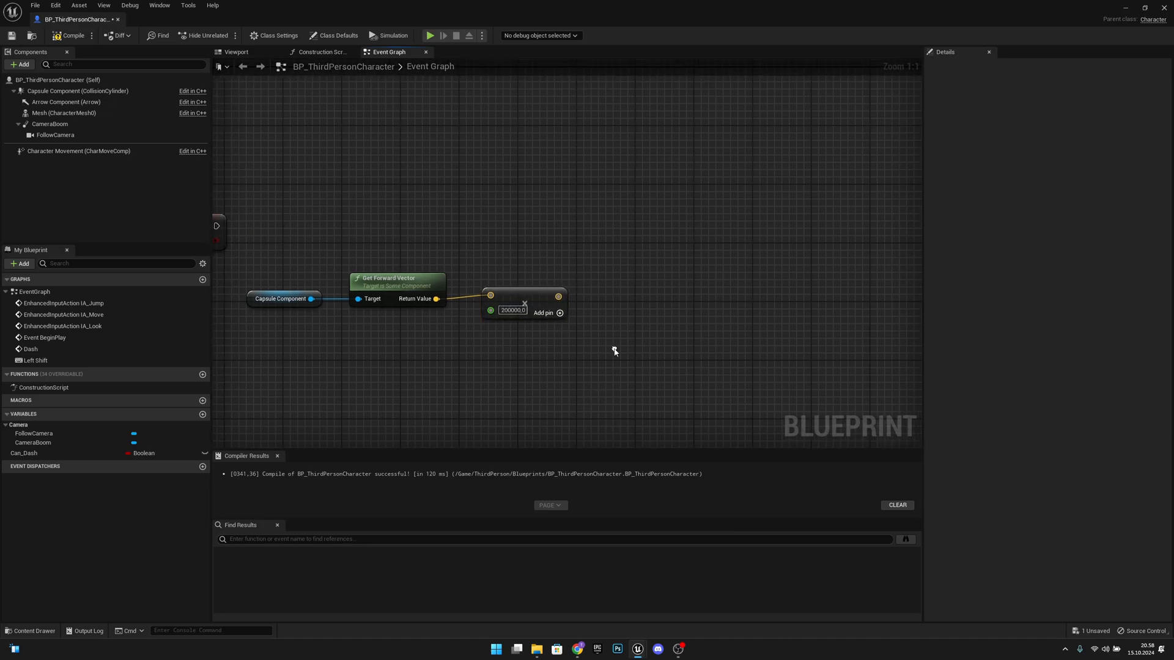
Add a Character Movement reference with an Add Impulse node, plus a node after it.
{"action": "left_click", "coordinate": [77, 150]}
{"action": "type", "text": "add i"}
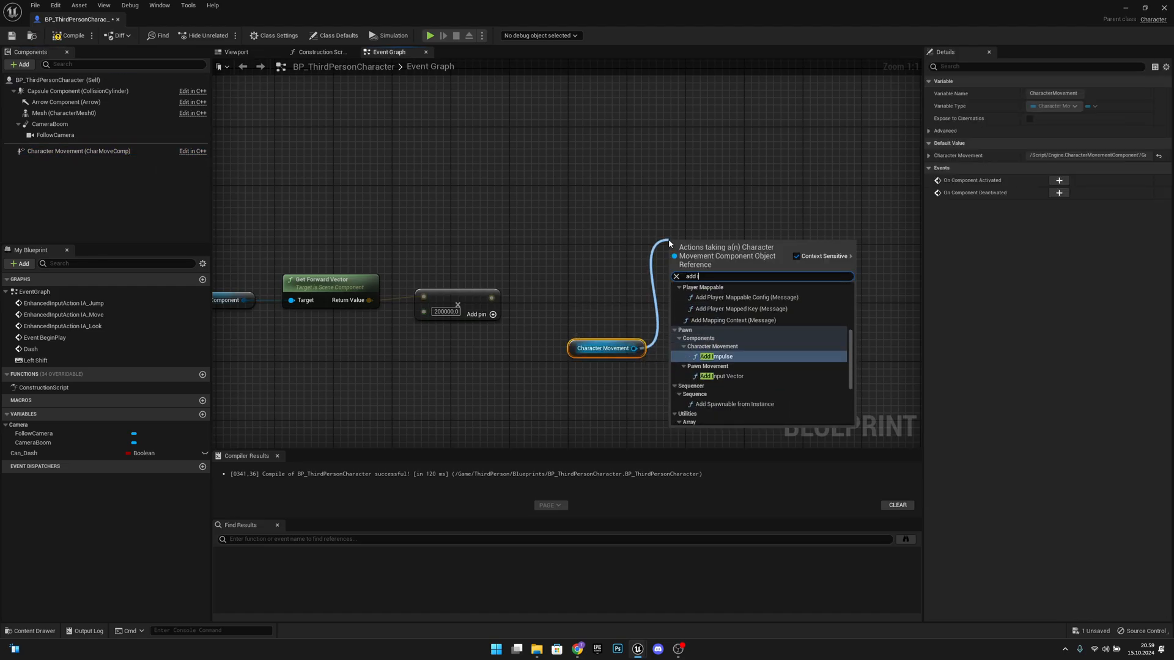
{"action": "left_click", "coordinate": [715, 356]}
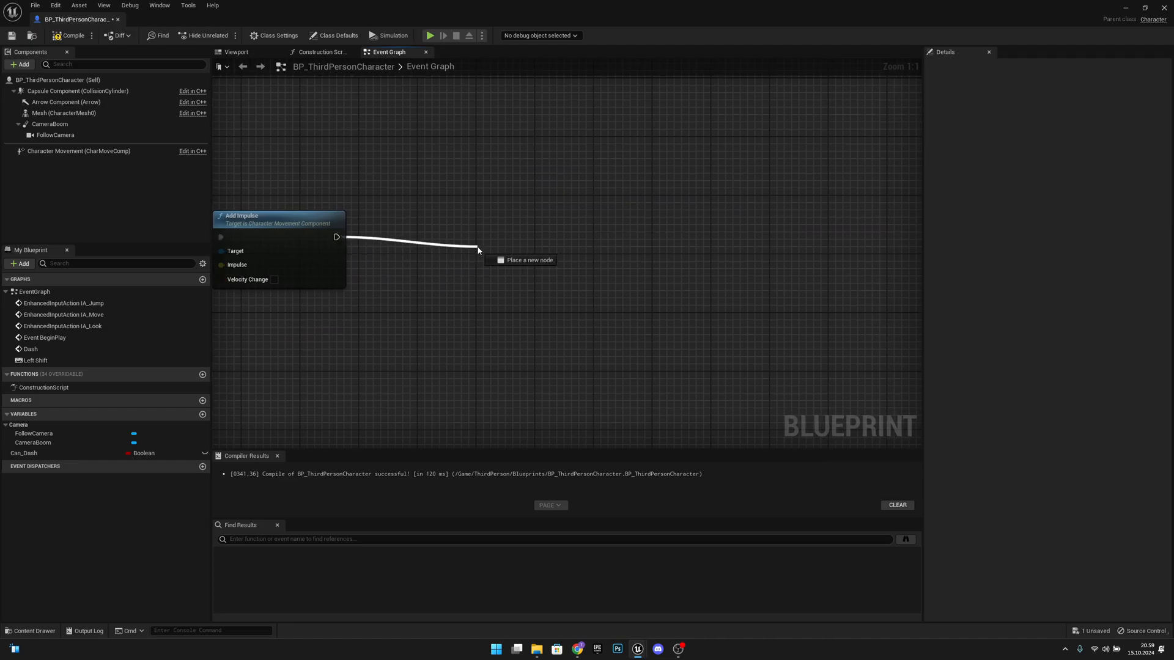
{"action": "left_click", "coordinate": [527, 260]}
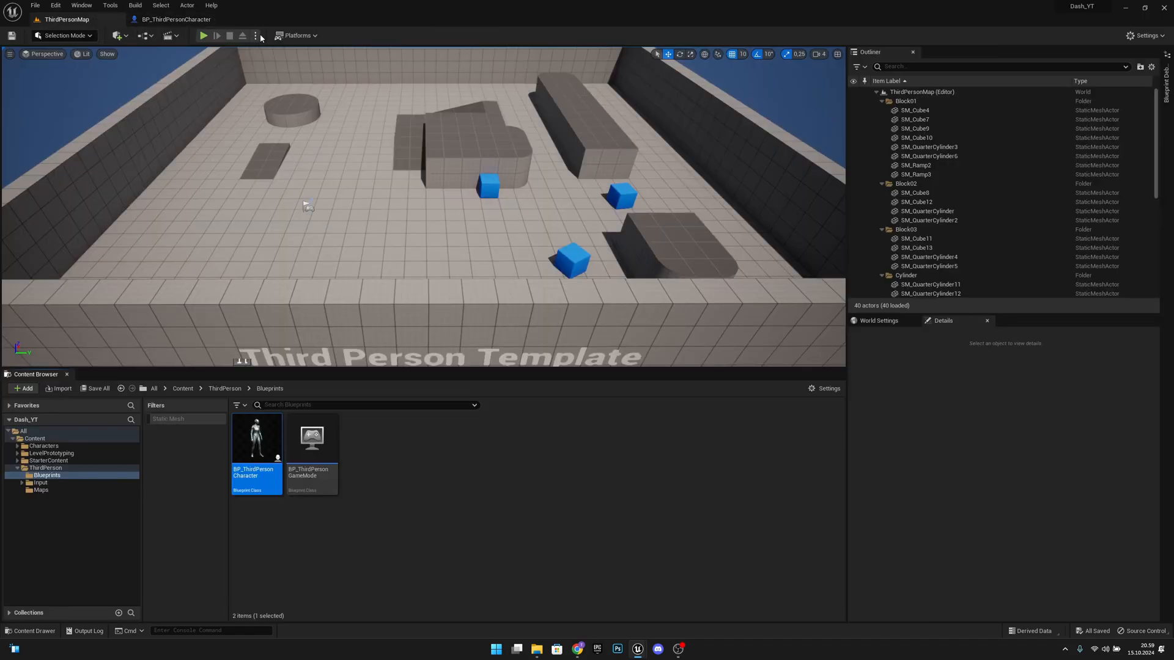
Play-test the dash in the level, then end the session.
{"action": "left_click", "coordinate": [204, 35]}
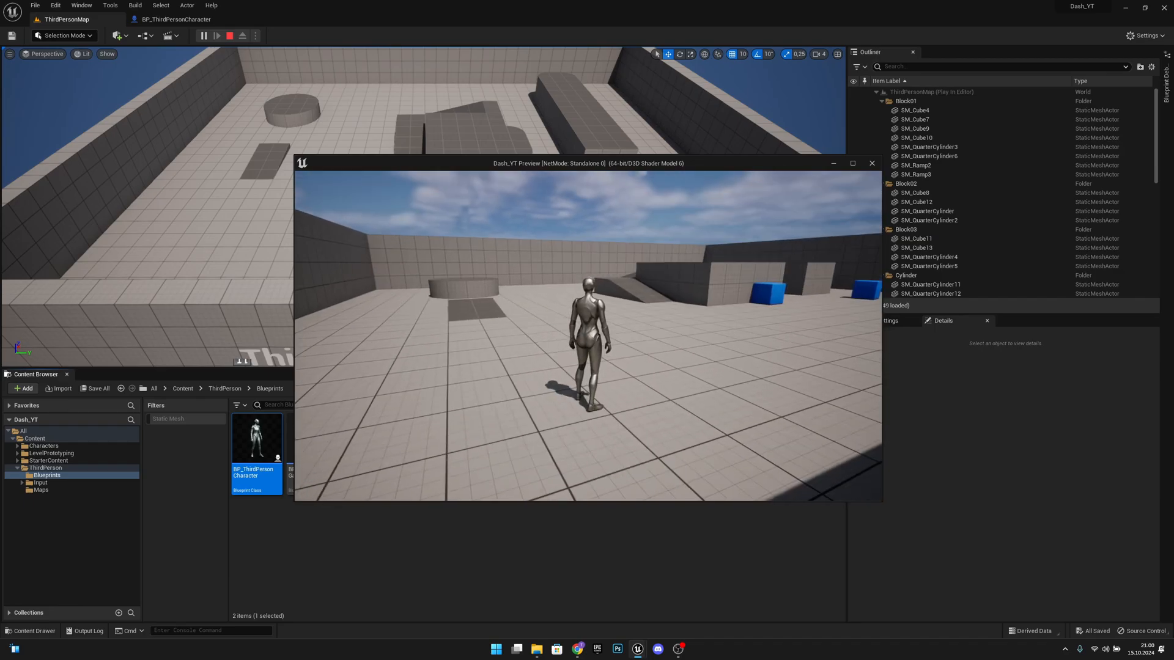
{"action": "left_click", "coordinate": [242, 35]}
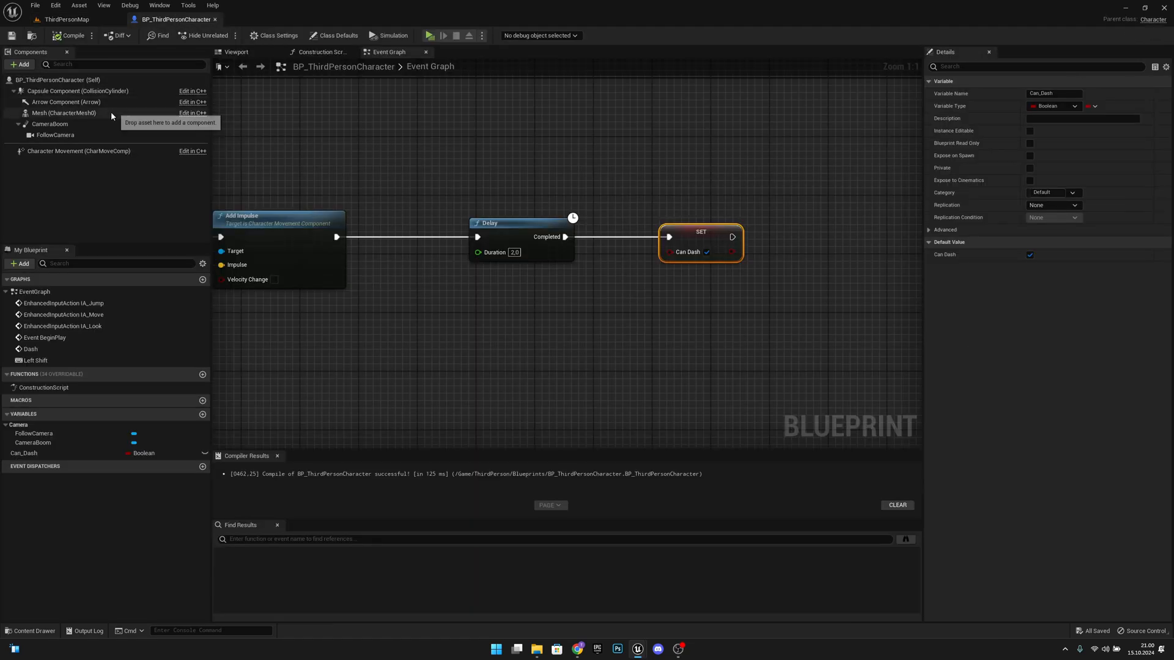
Turn on CameraBoom camera lag at speed 5 and launch a play test.
{"action": "left_click", "coordinate": [51, 124]}
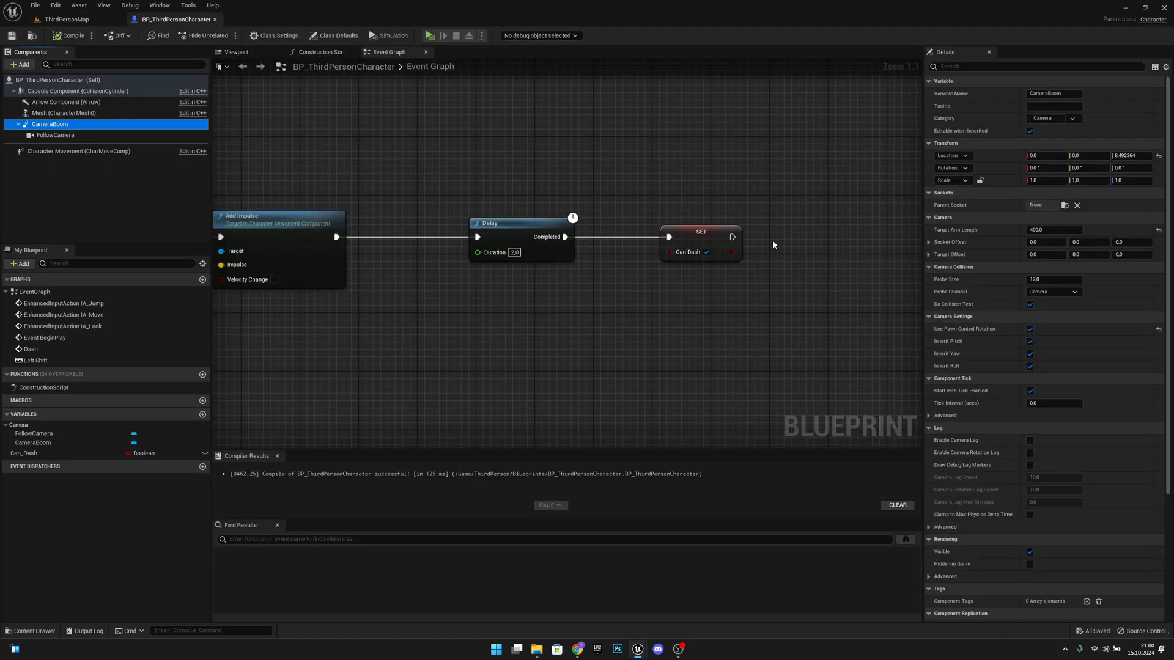
{"action": "mouse_move", "coordinate": [956, 440]}
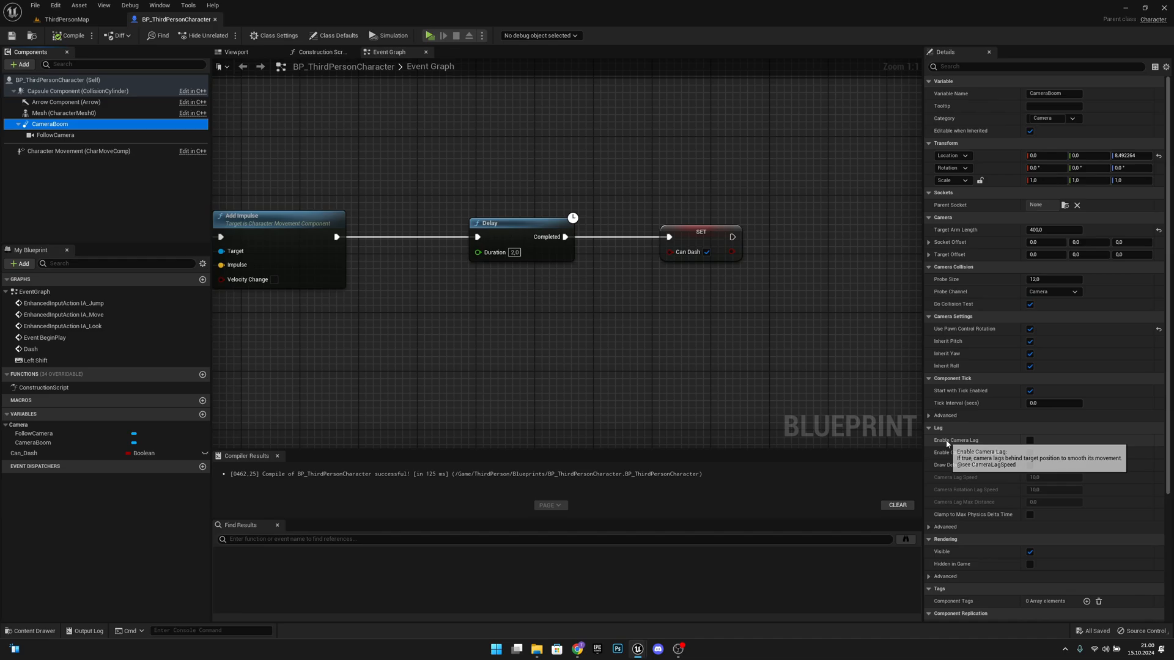
{"action": "left_click", "coordinate": [1031, 440]}
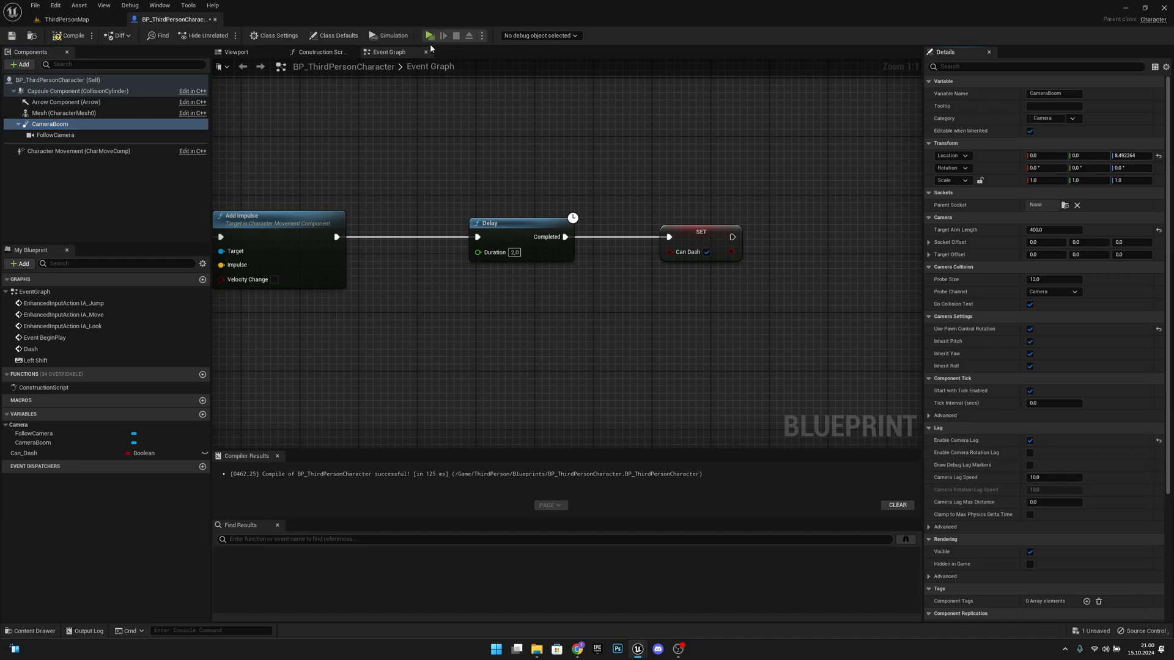
{"action": "left_click", "coordinate": [429, 36]}
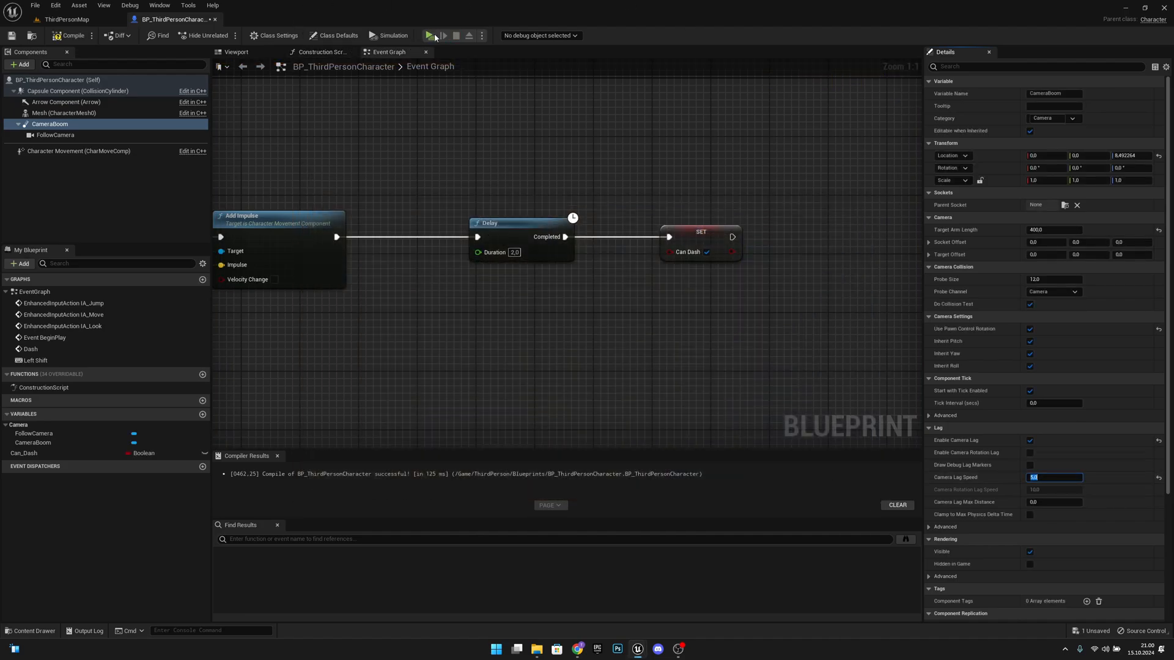
{"action": "left_click", "coordinate": [434, 35]}
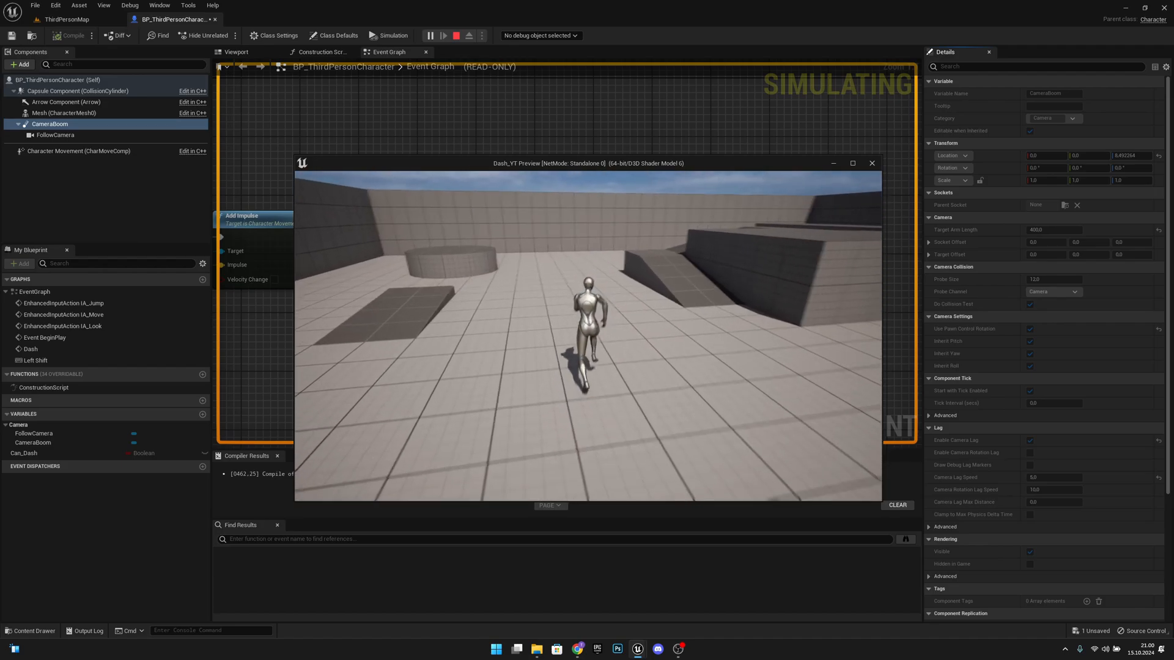